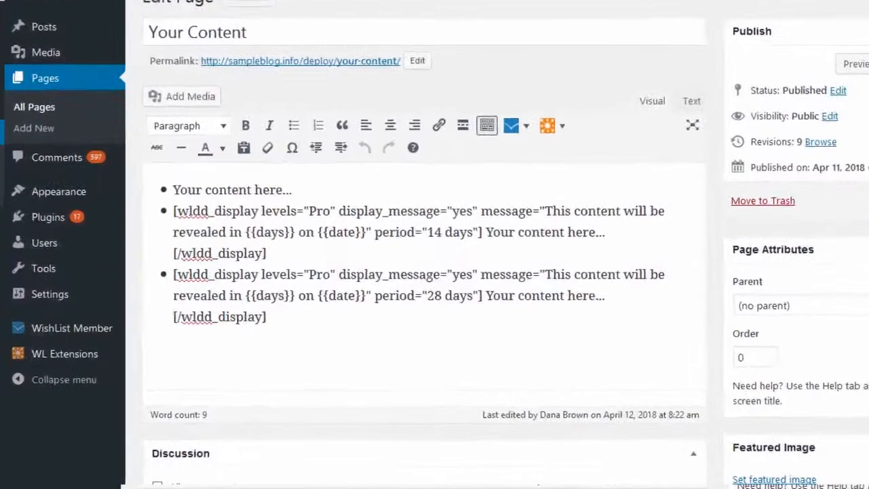
pyautogui.scroll(-3)
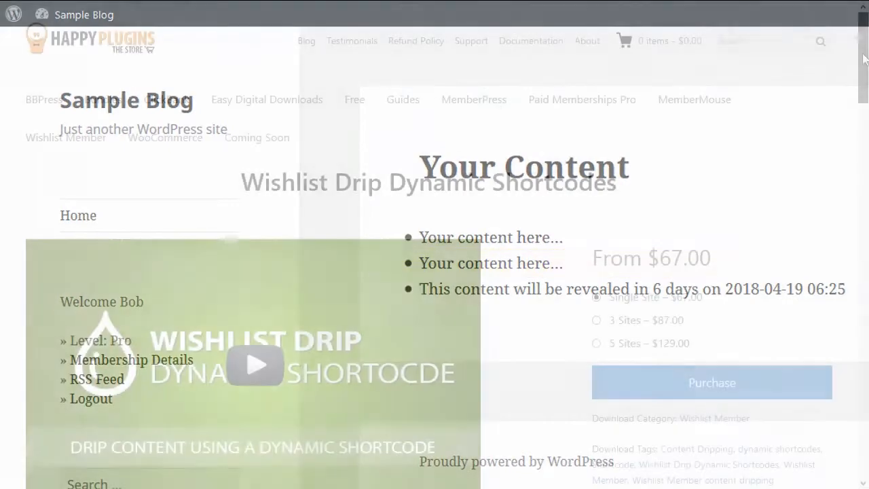
pyautogui.scroll(-3)
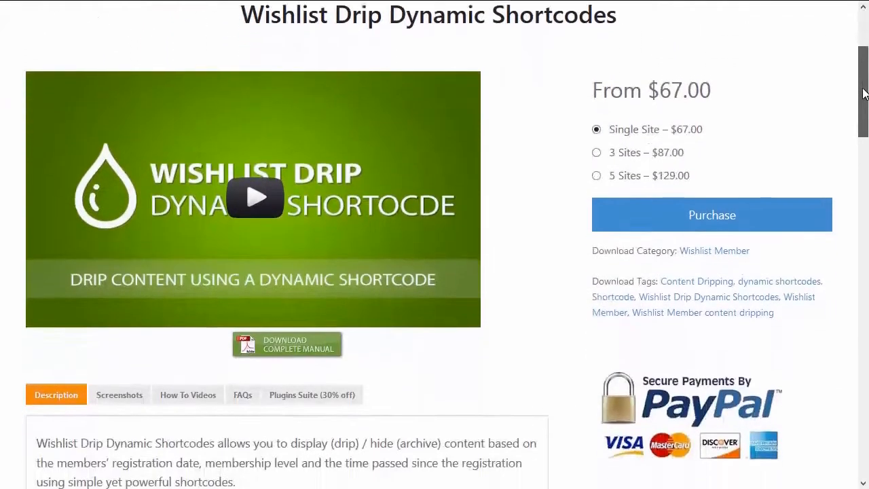
pyautogui.scroll(-3)
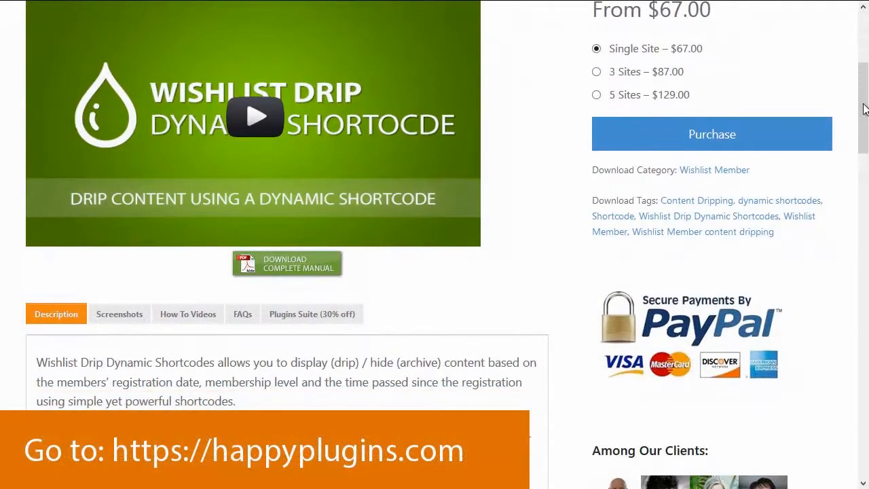
pyautogui.scroll(-3)
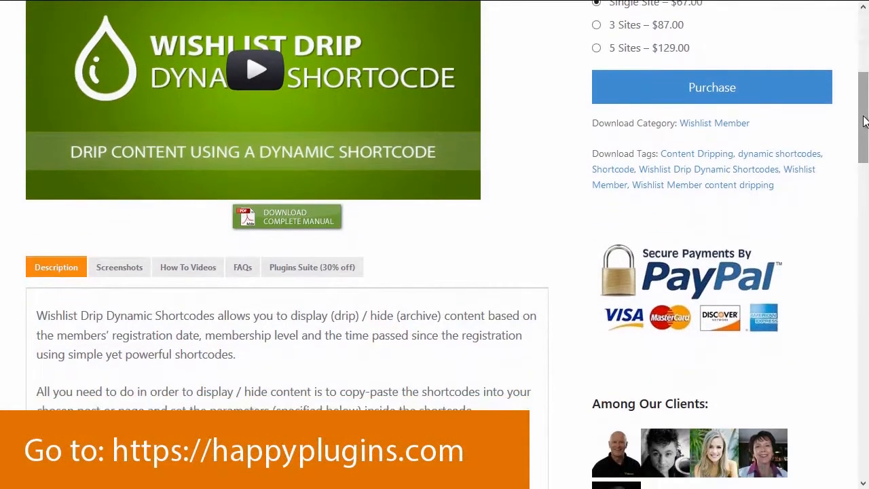